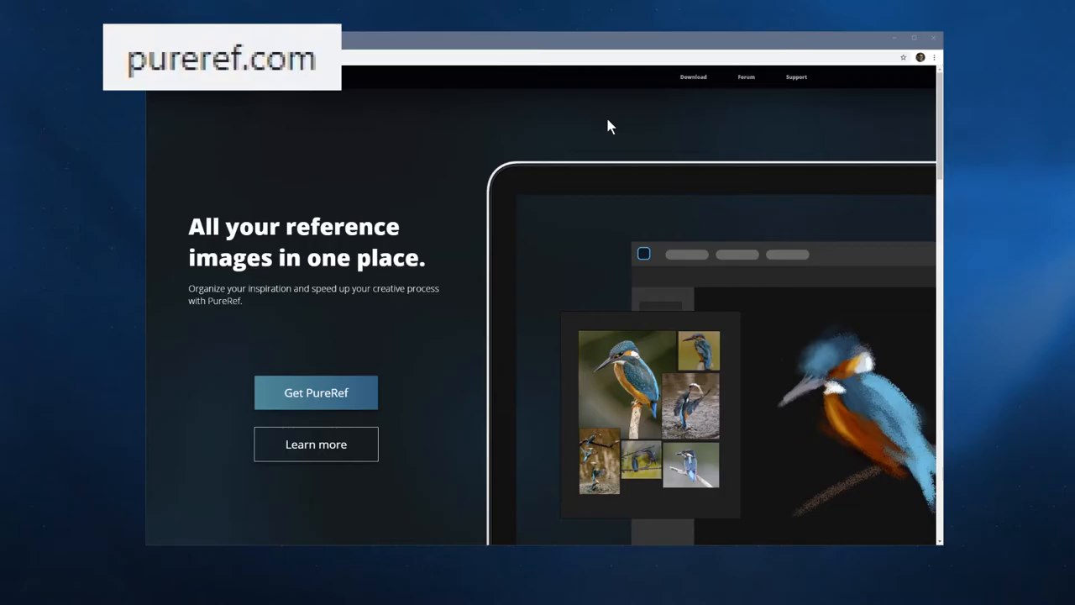
Choose PureRef's Windows download and scroll to the amount and checkout sections
left_click(693, 77)
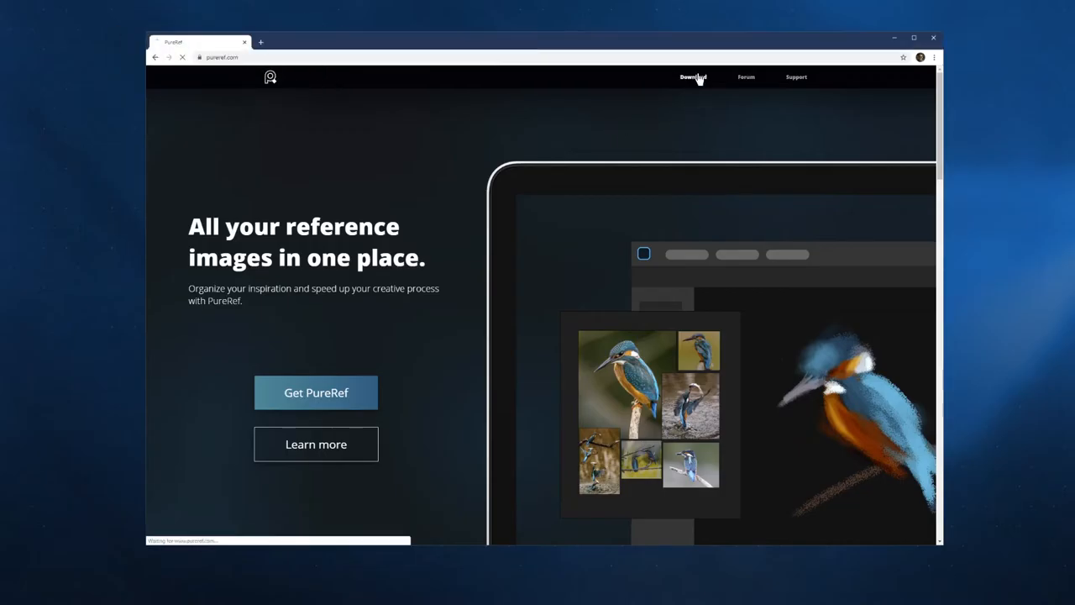
left_click(692, 76)
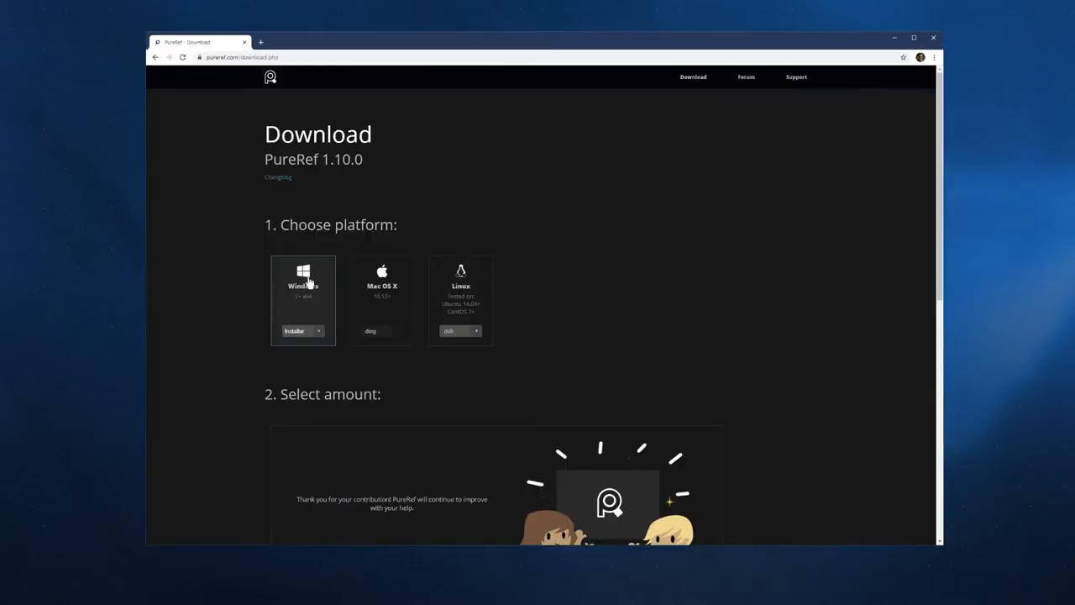
scroll("down", 3)
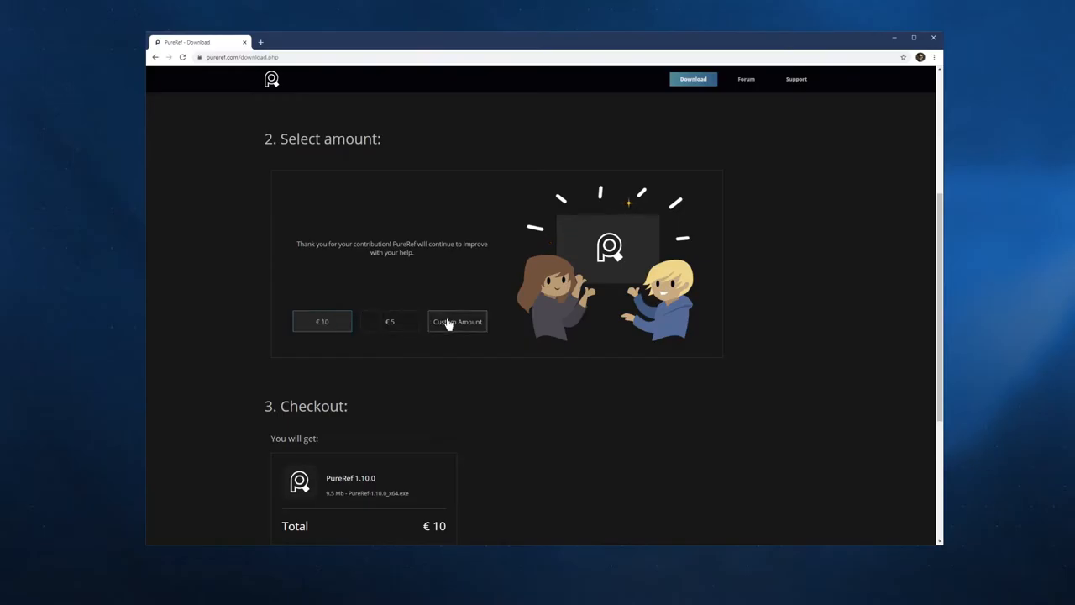
scroll("down", 3)
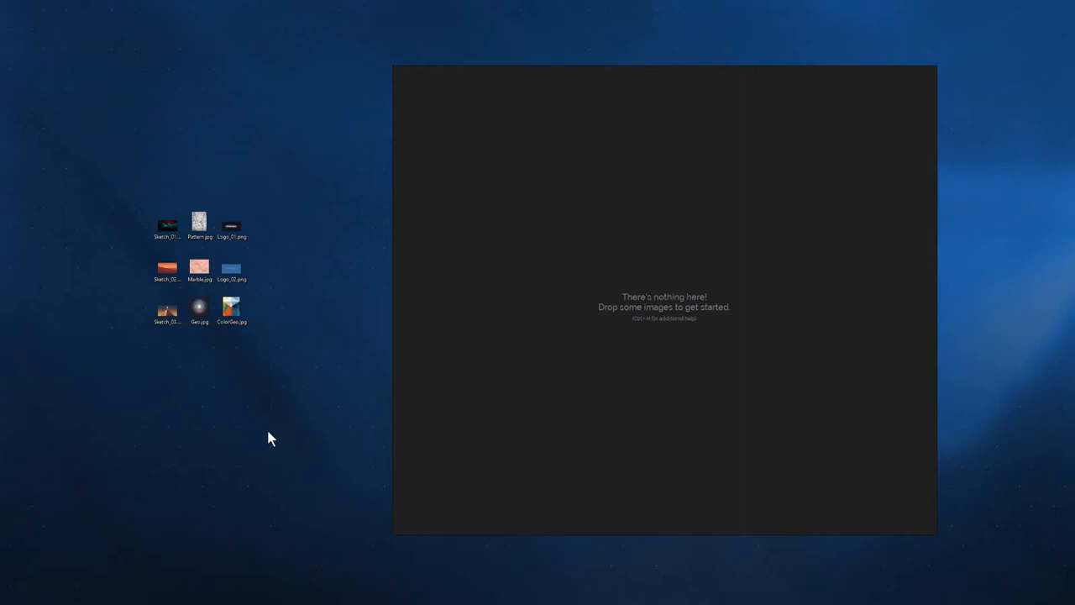
mouse_move(678, 226)
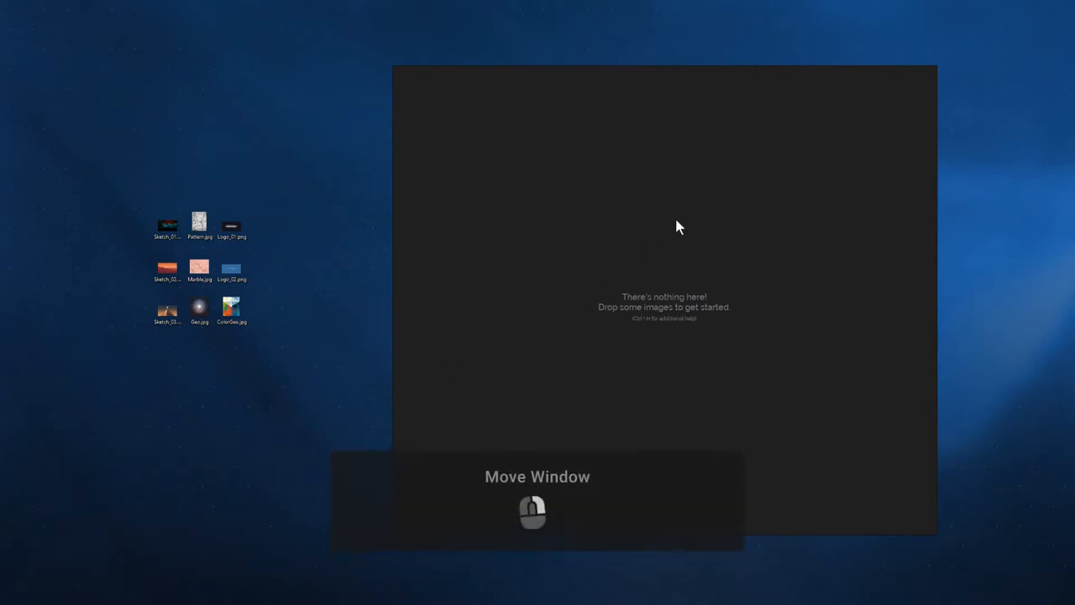
Move and widen the board window, then toggle maximize on and off with Ctrl+F
left_click_drag(679, 227, 575, 236)
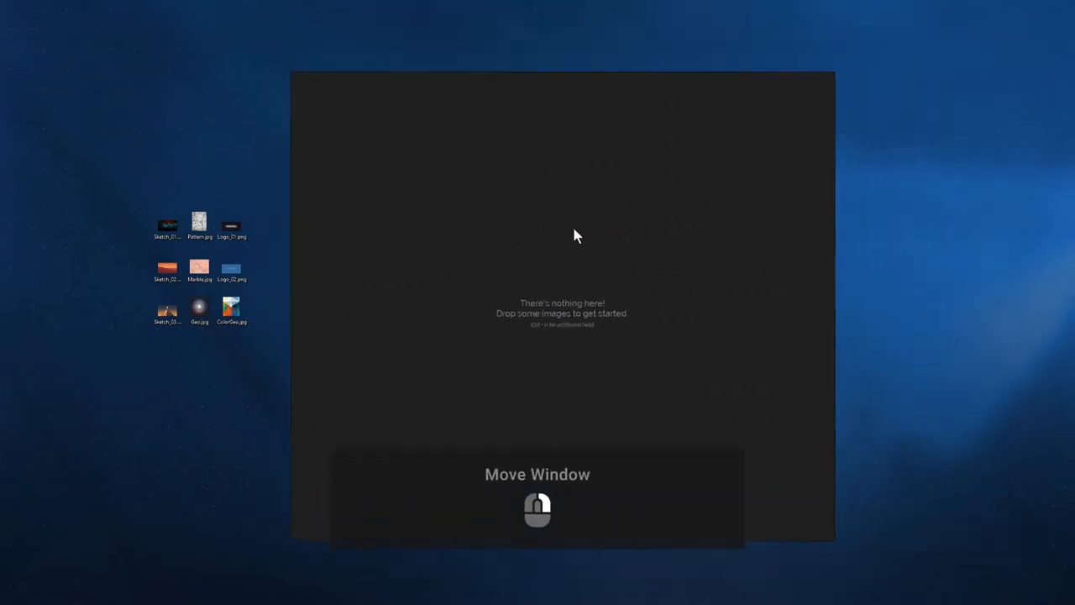
left_click_drag(575, 235, 953, 216)
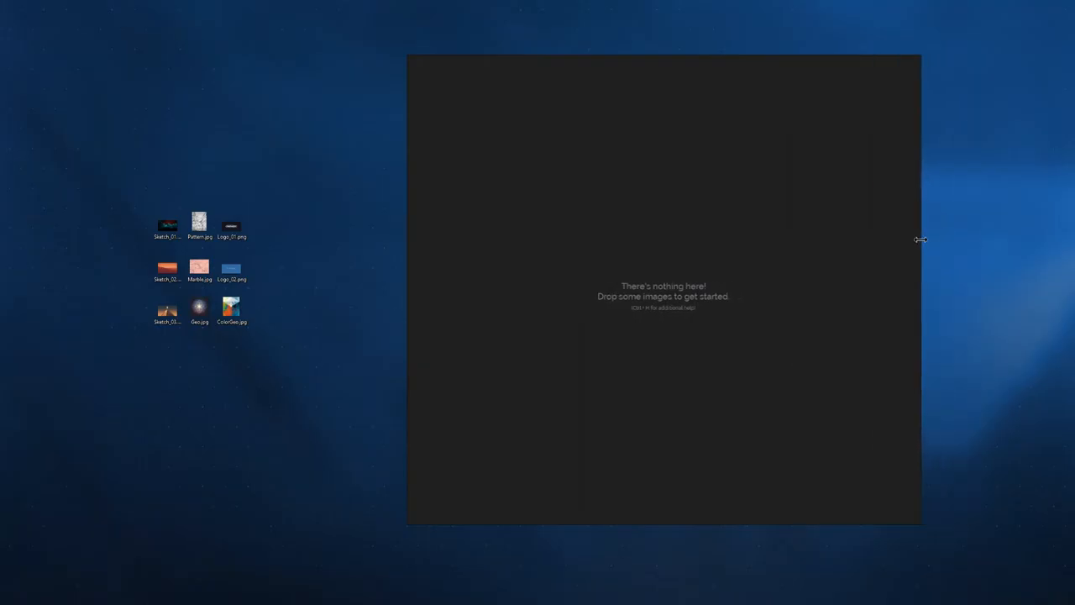
key("ctrl+f")
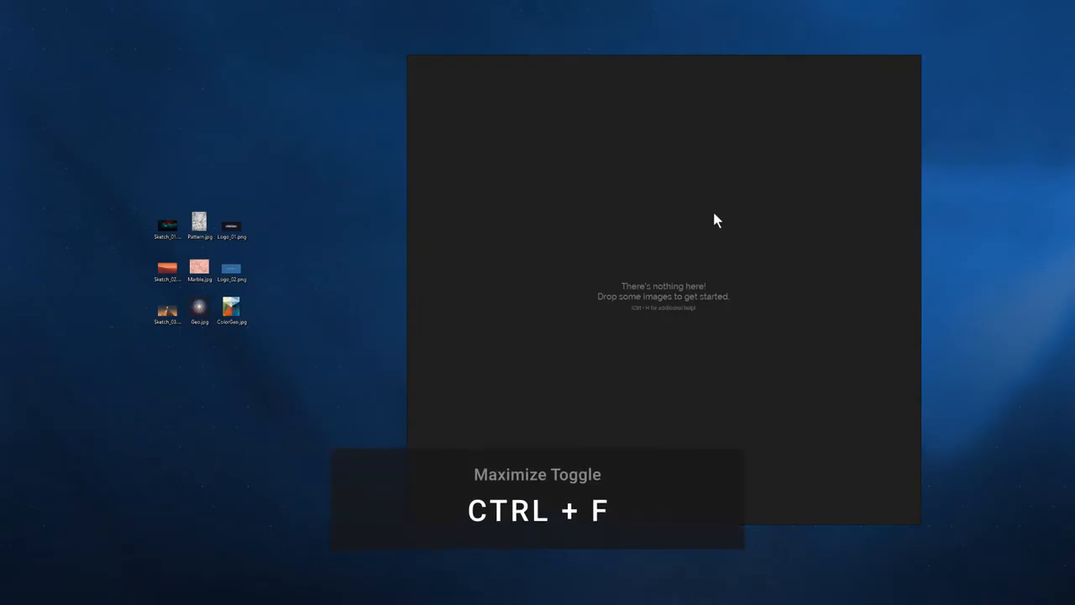
key("ctrl+f")
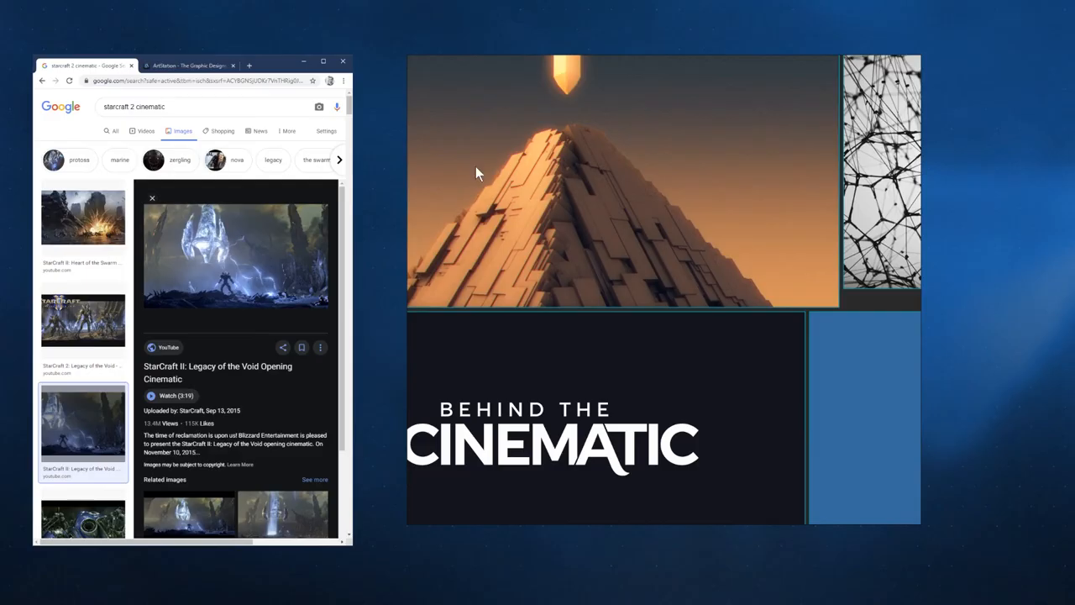
Switch to the Chrome Google Images search of cinematic stills
left_click(189, 65)
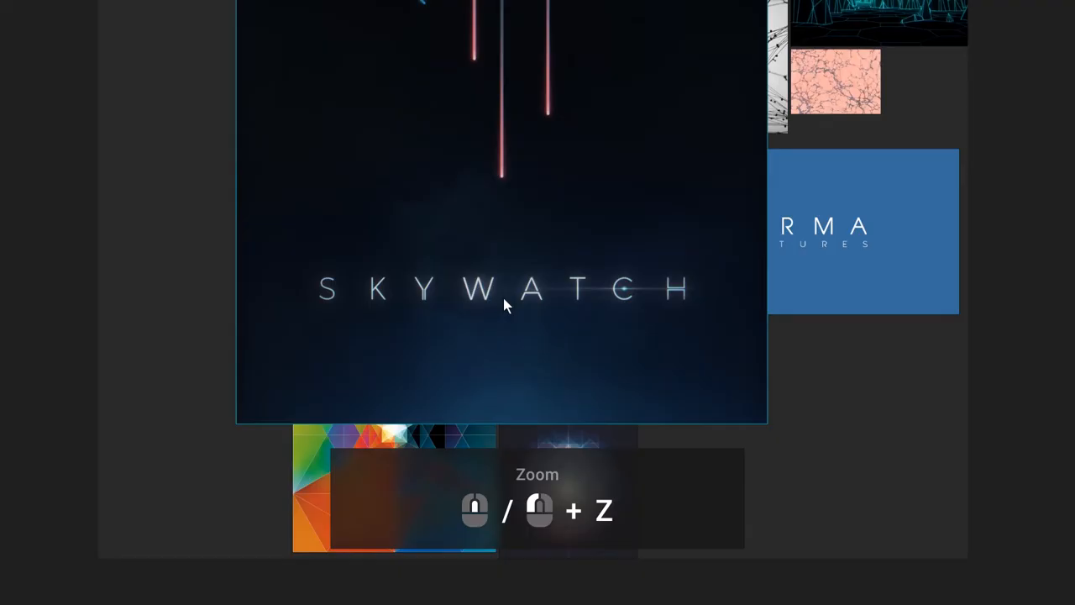
mouse_move(838, 57)
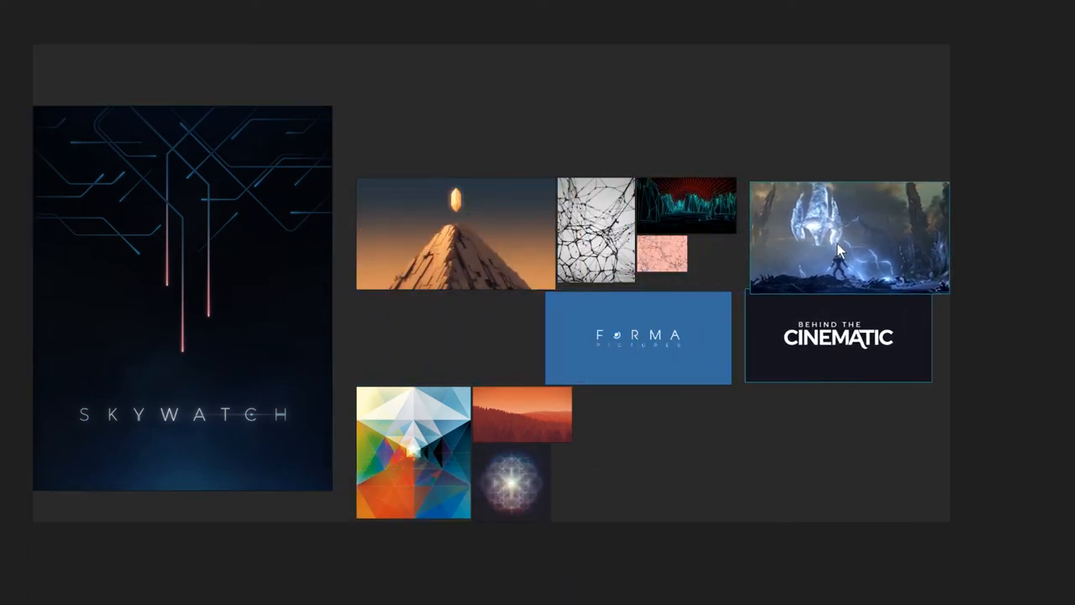
Select all reference images on the board with Ctrl+A
key("ctrl+a")
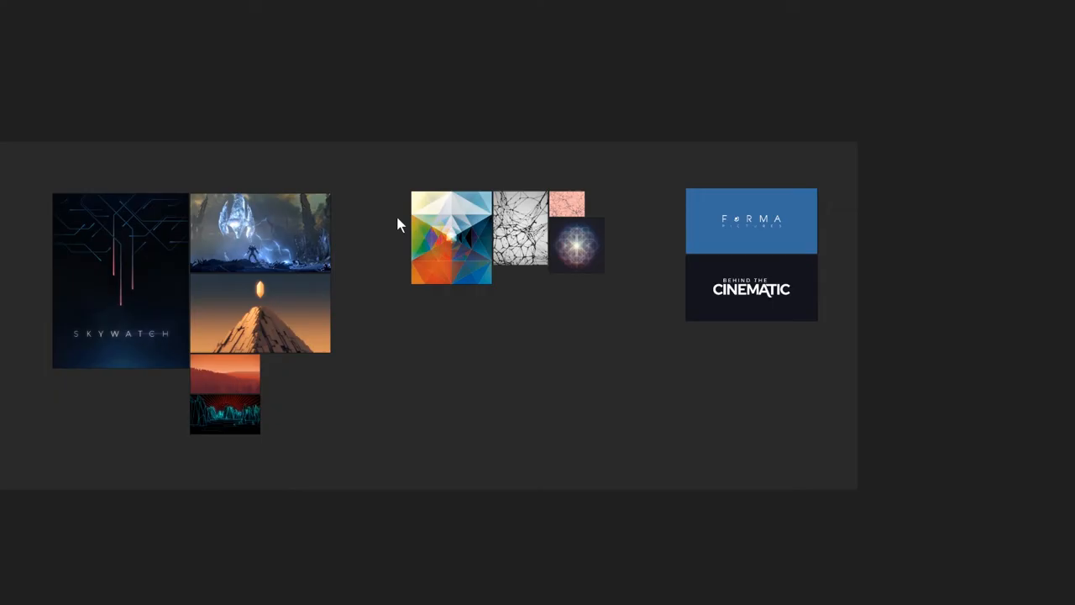
Add a text label and place 'Geometry' above the geometric images
key("ctrl+n")
type("Geometry")
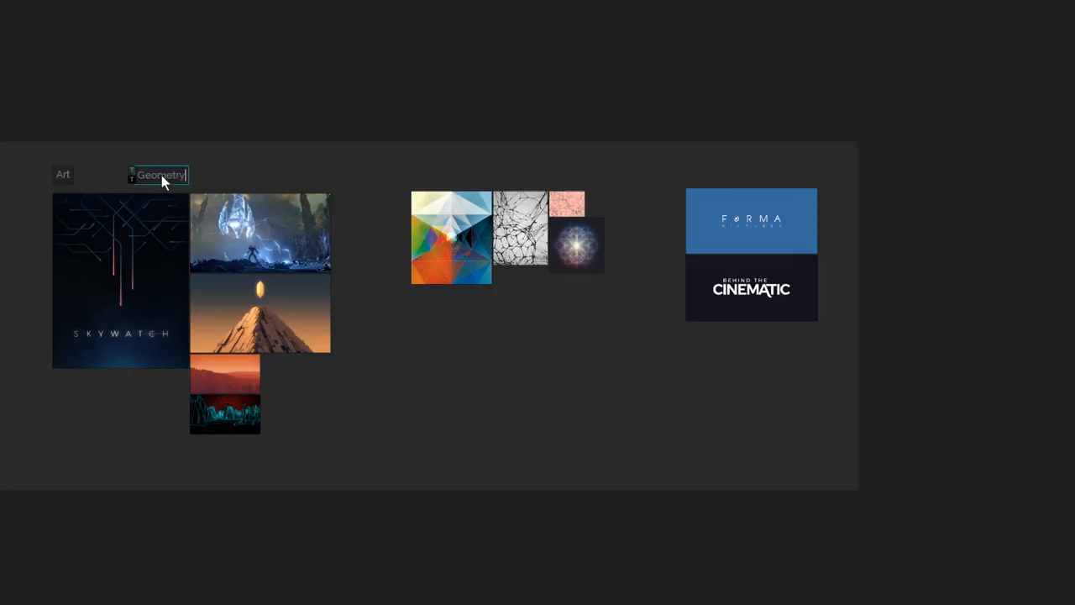
left_click_drag(160, 175, 437, 173)
type("Logos")
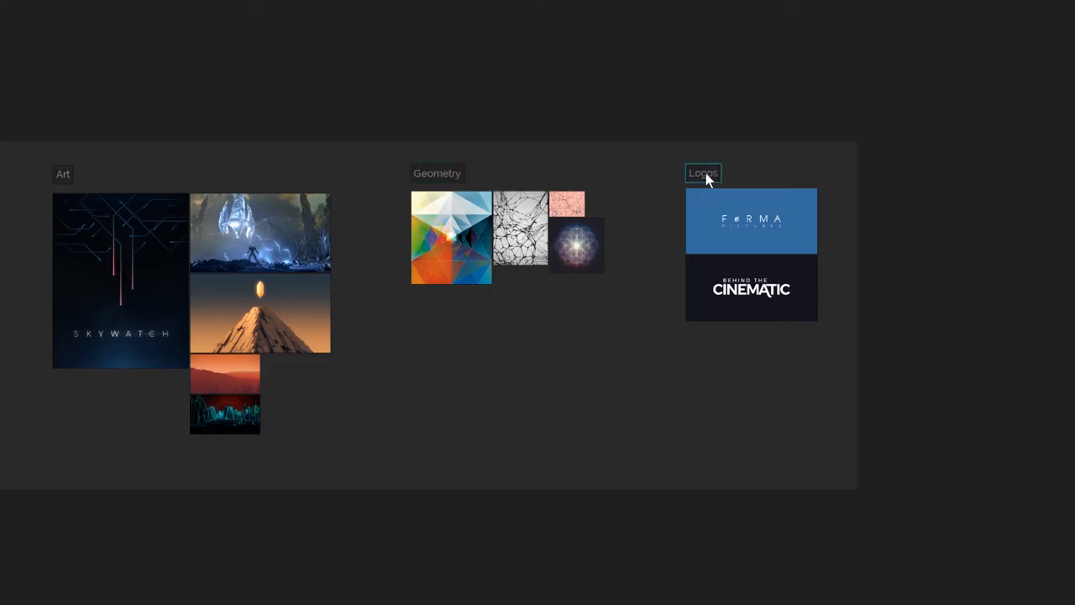
mouse_move(577, 143)
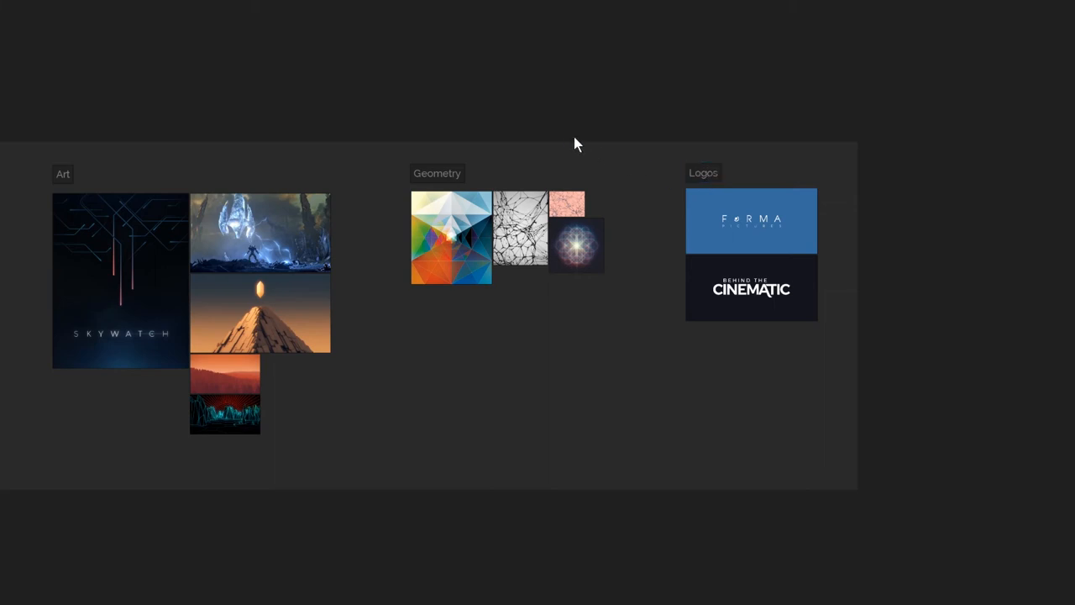
Bring up PureRef's Settings window via the context menu and Ctrl+U
right_click(577, 143)
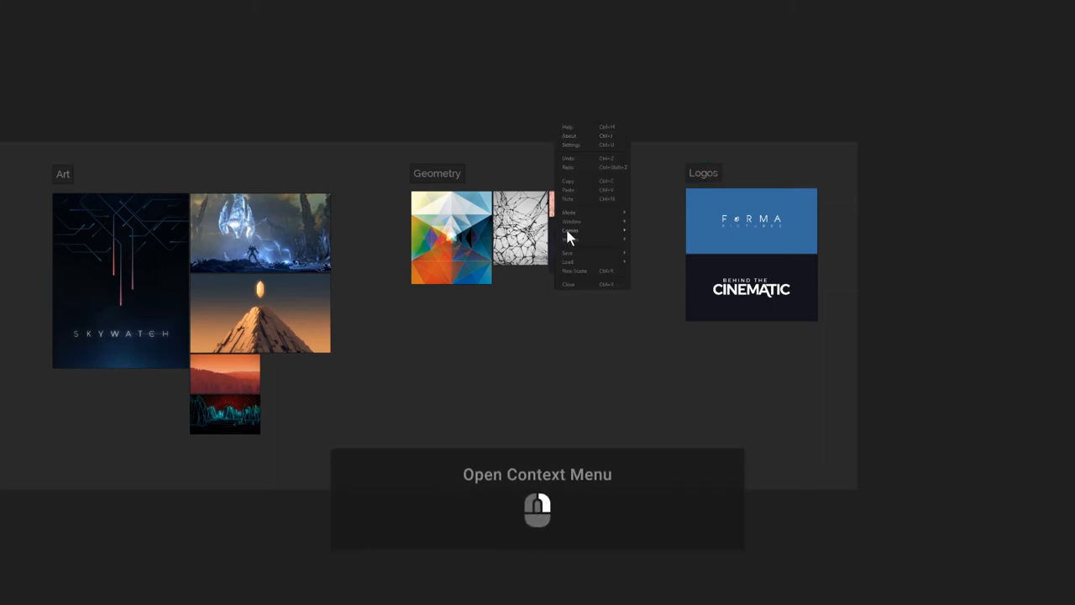
key("ctrl+u")
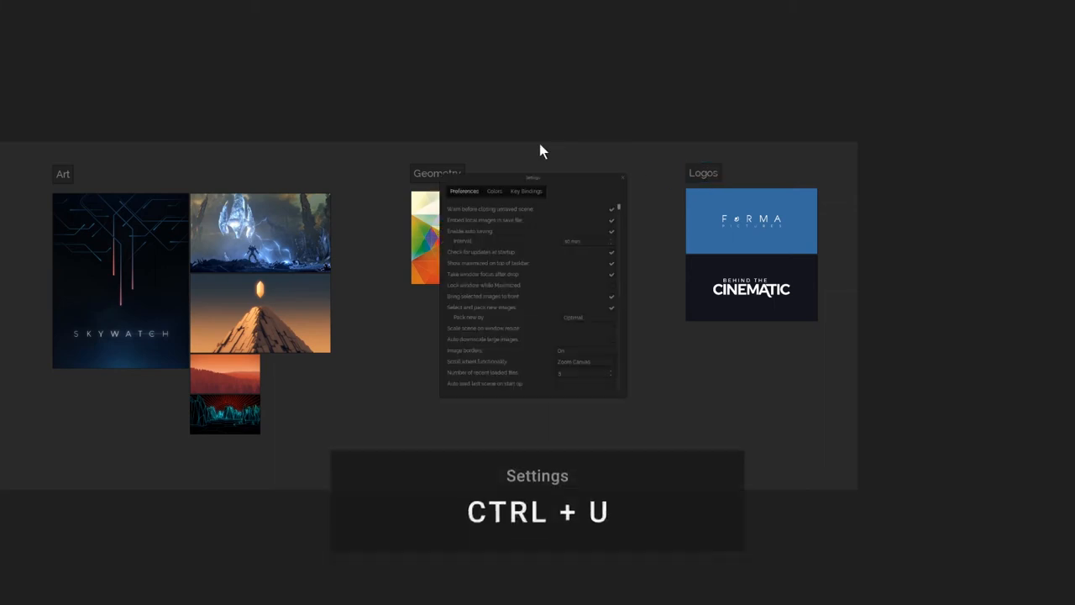
key("ctrl+u")
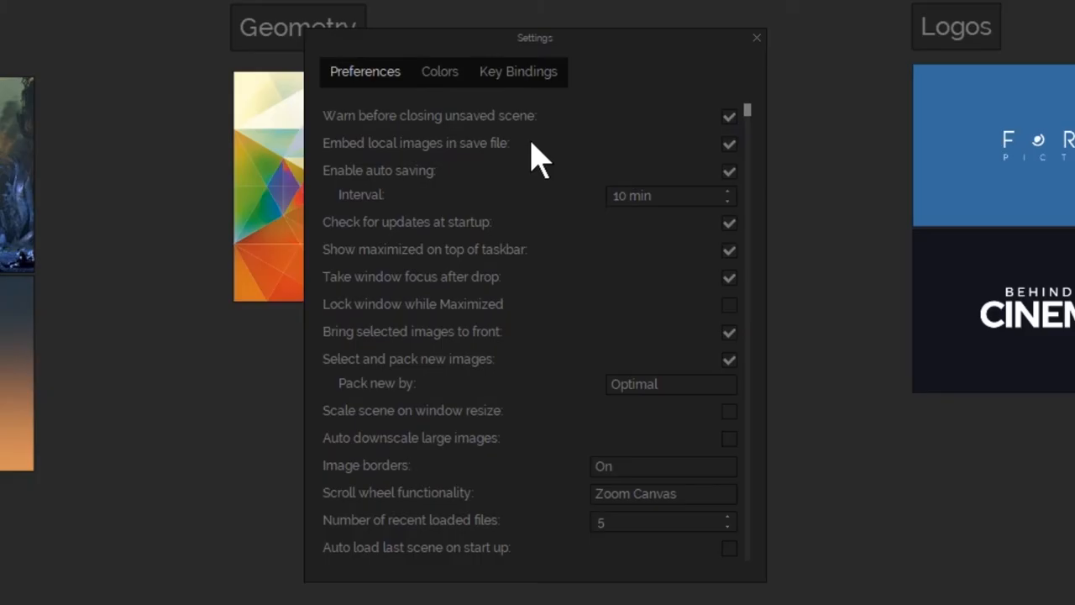
mouse_move(731, 160)
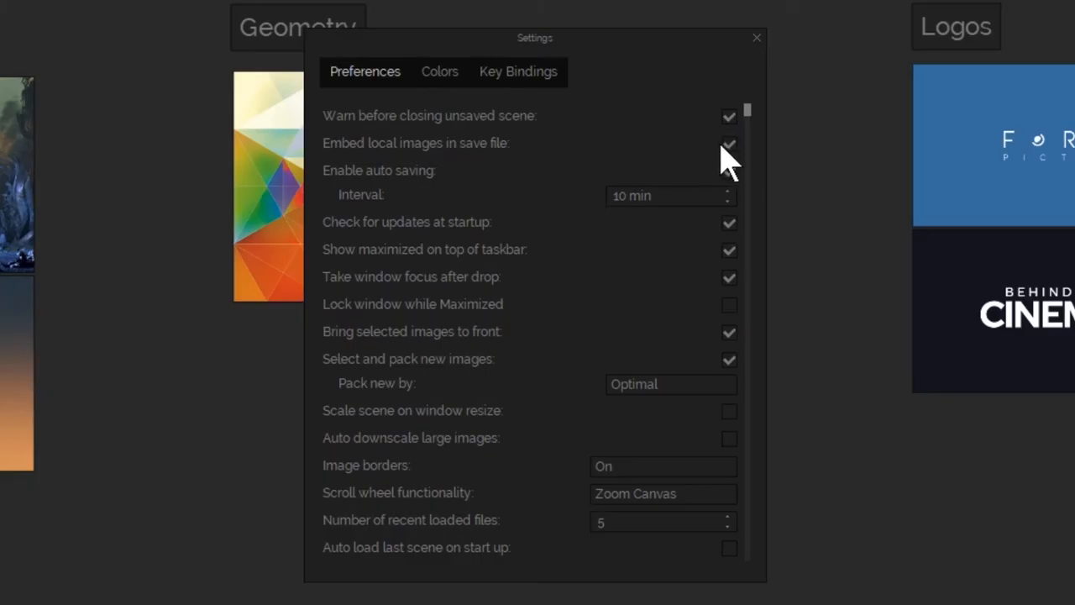
Turn Embed local images off and back on, then view the Colors settings
left_click(729, 143)
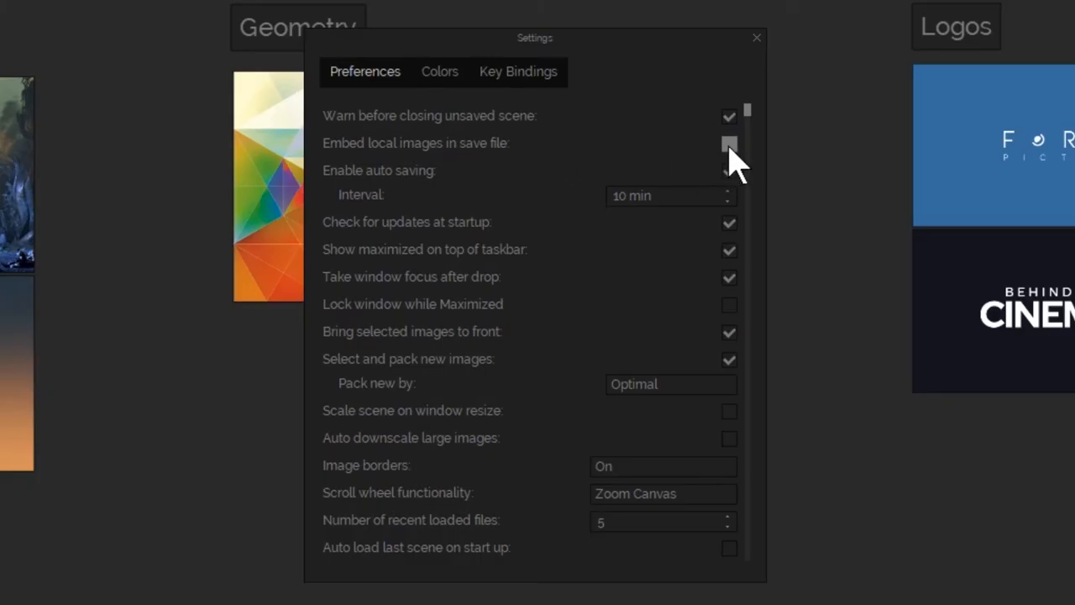
left_click(729, 143)
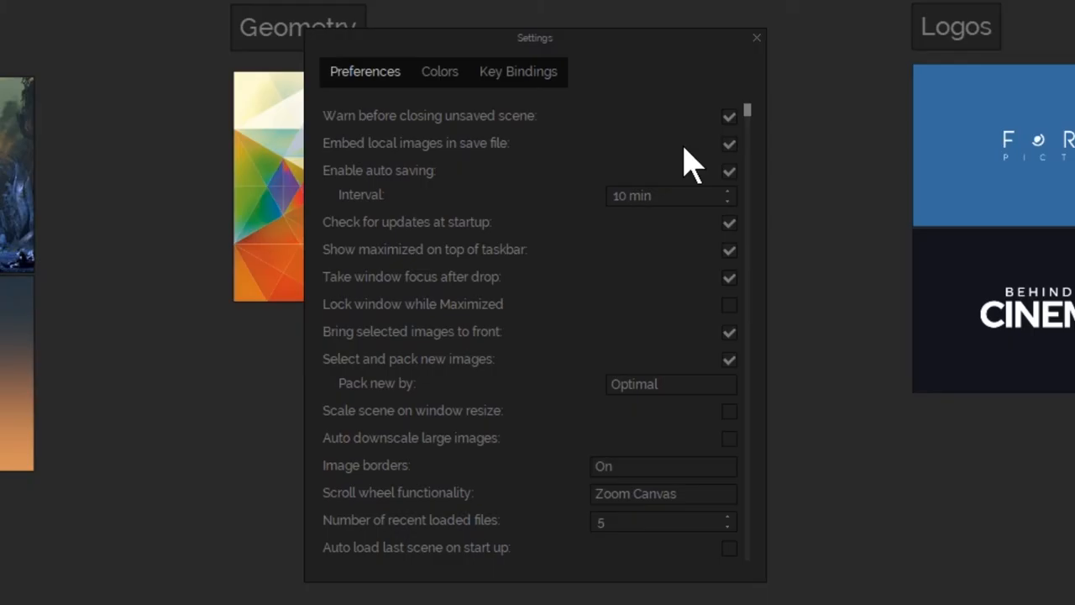
mouse_move(714, 189)
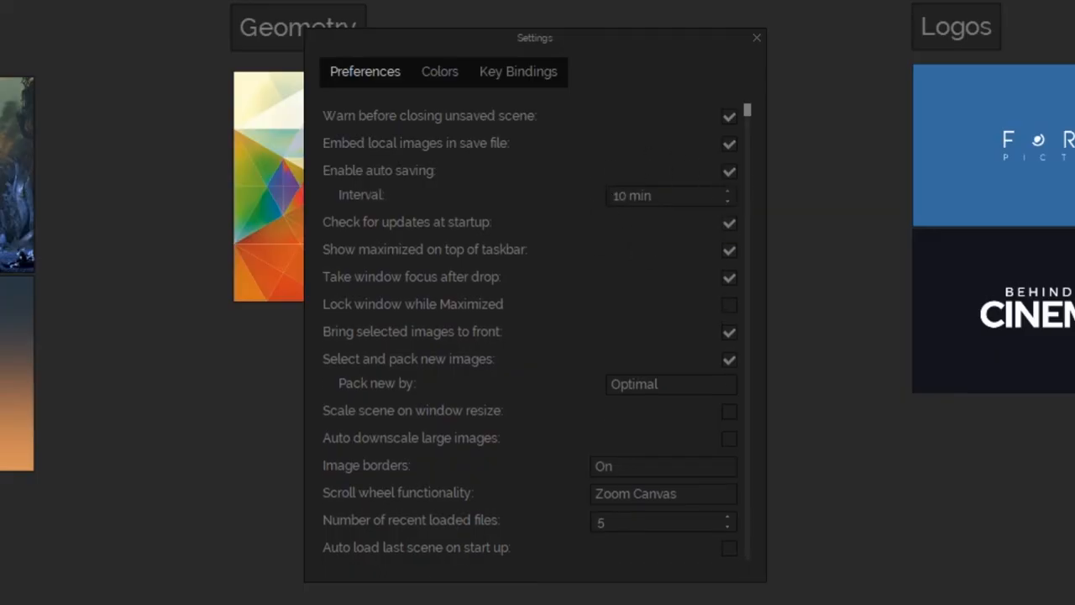
left_click(439, 72)
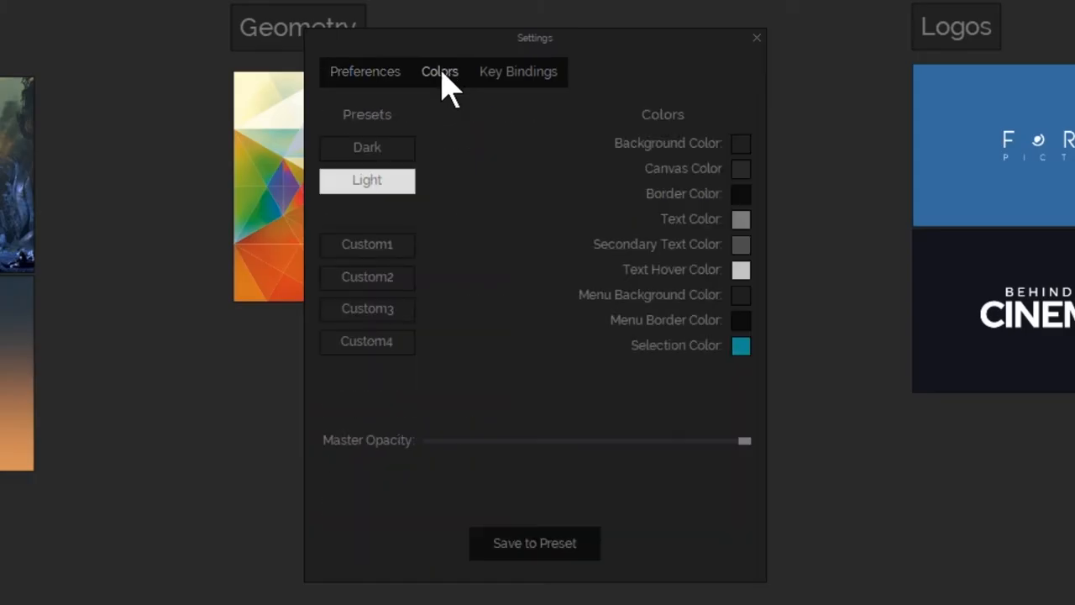
mouse_move(391, 189)
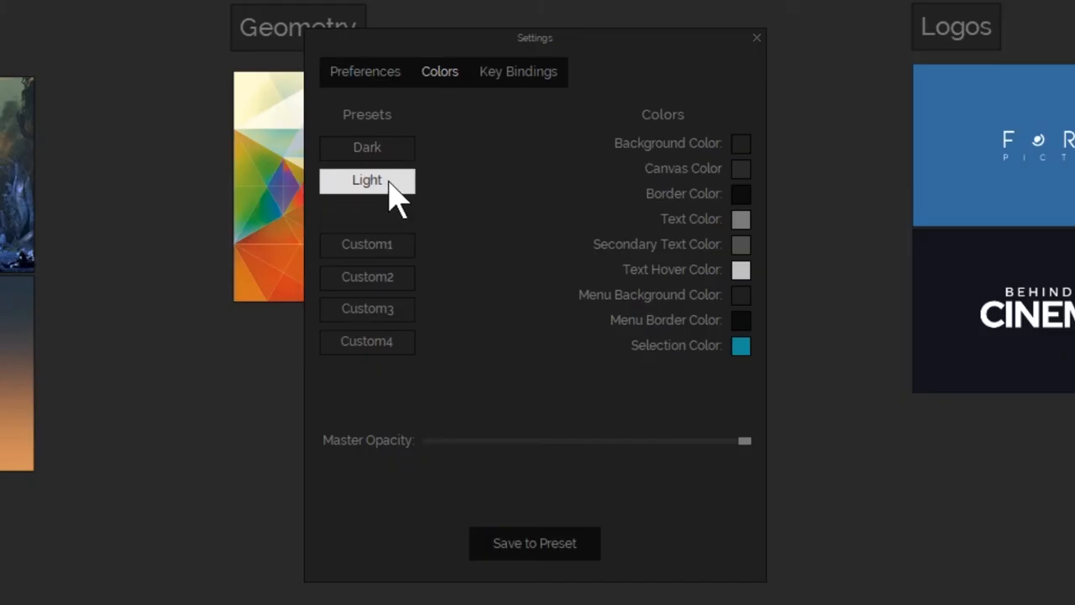
Try the Light colour preset, revert to Dark, and show Key Bindings
left_click(368, 147)
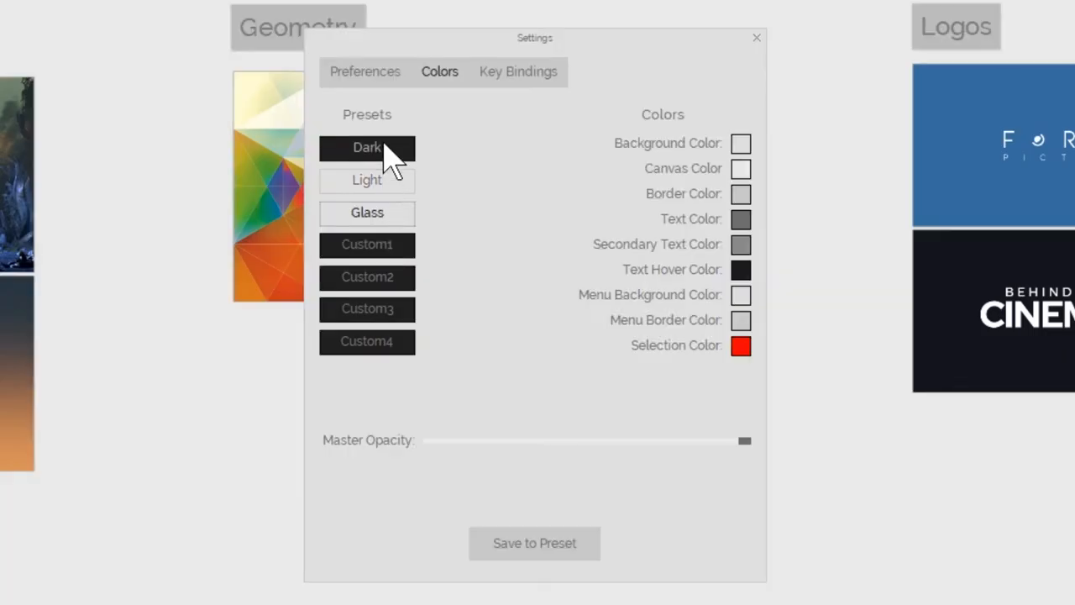
left_click(367, 179)
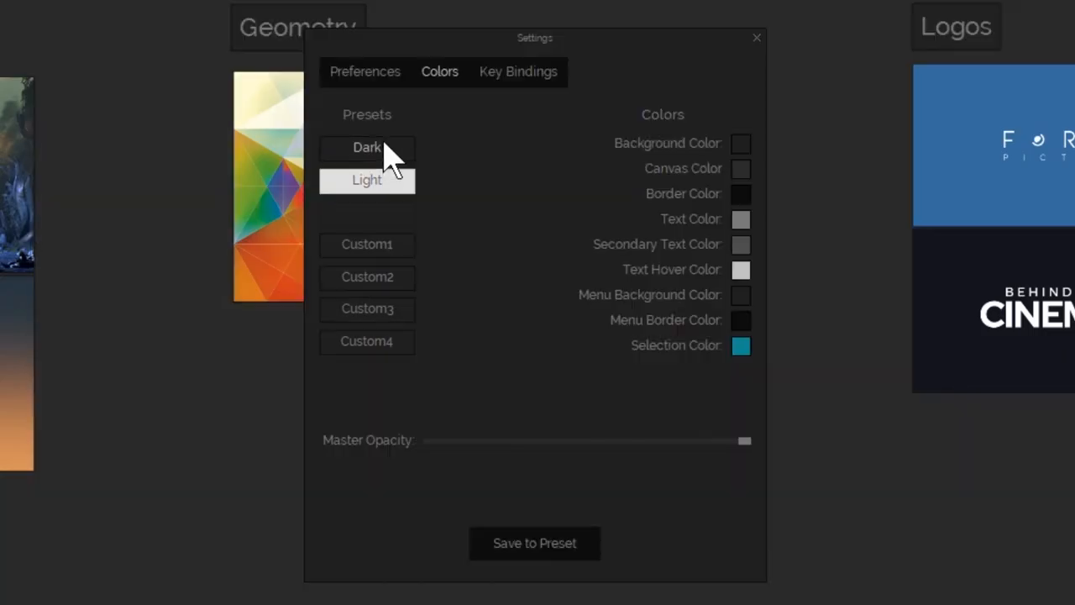
left_click(518, 72)
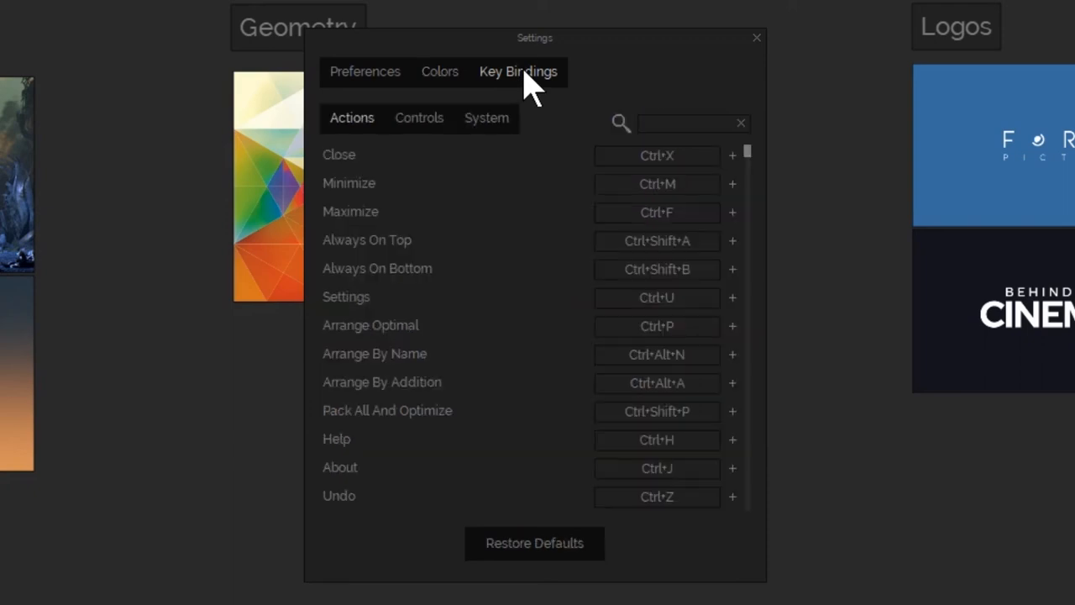
Check the Controls and System key bindings, then close Settings
left_click(419, 118)
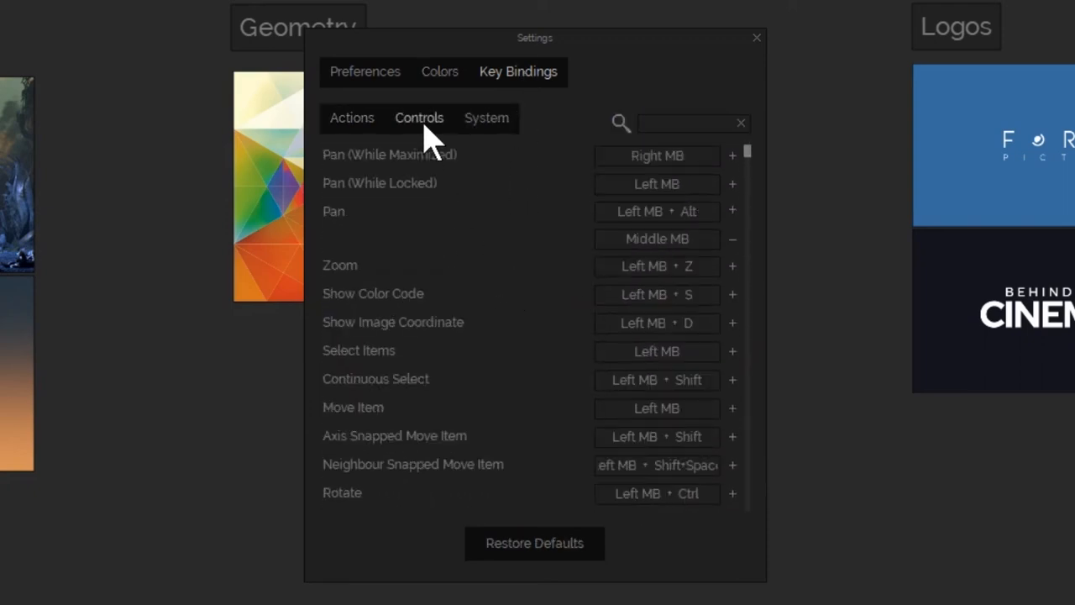
left_click(486, 117)
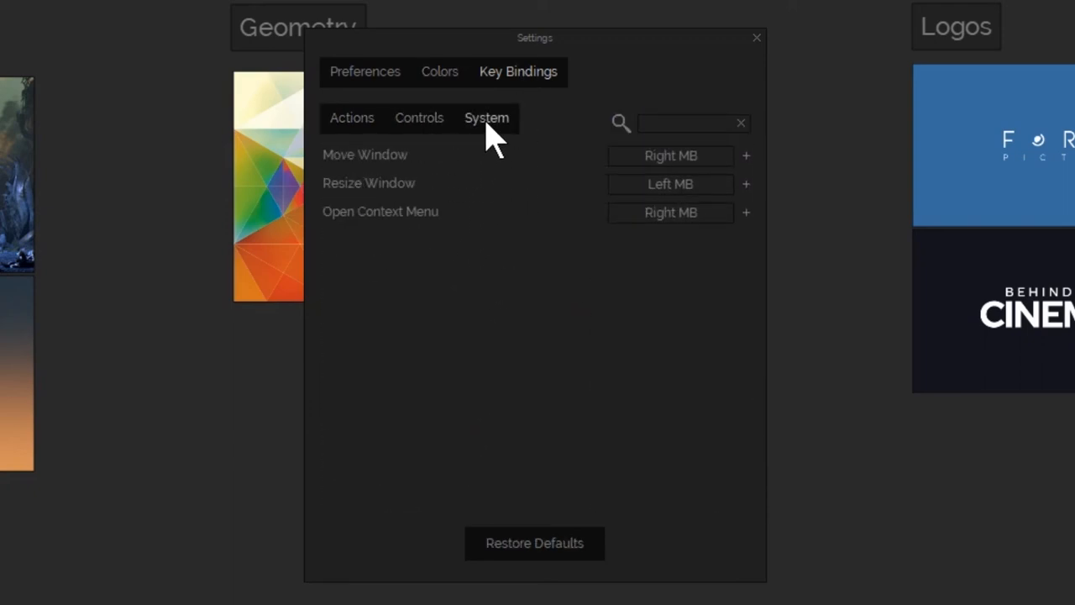
left_click(755, 37)
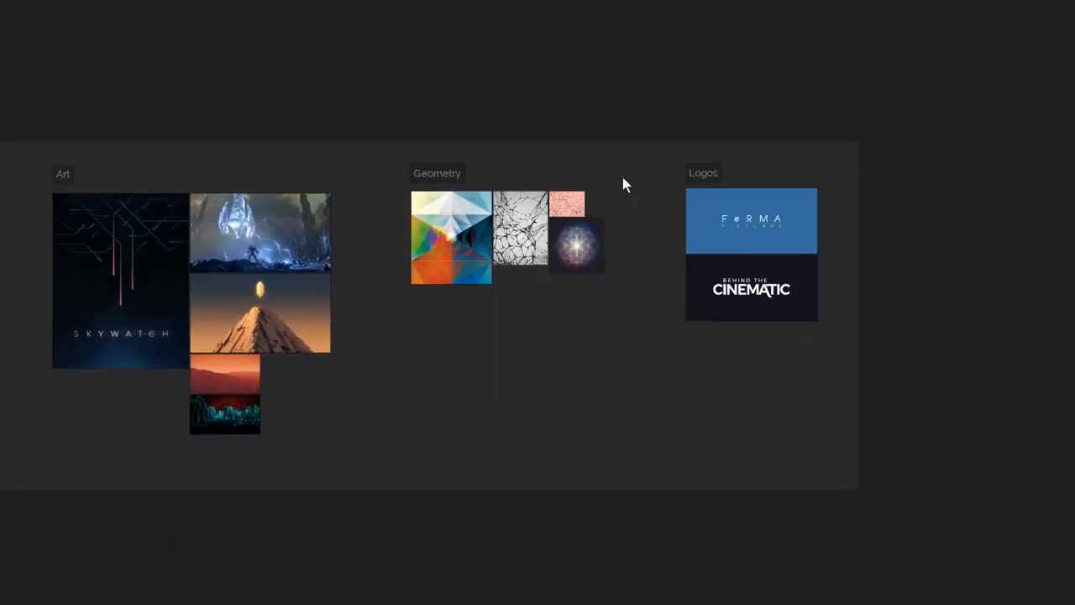